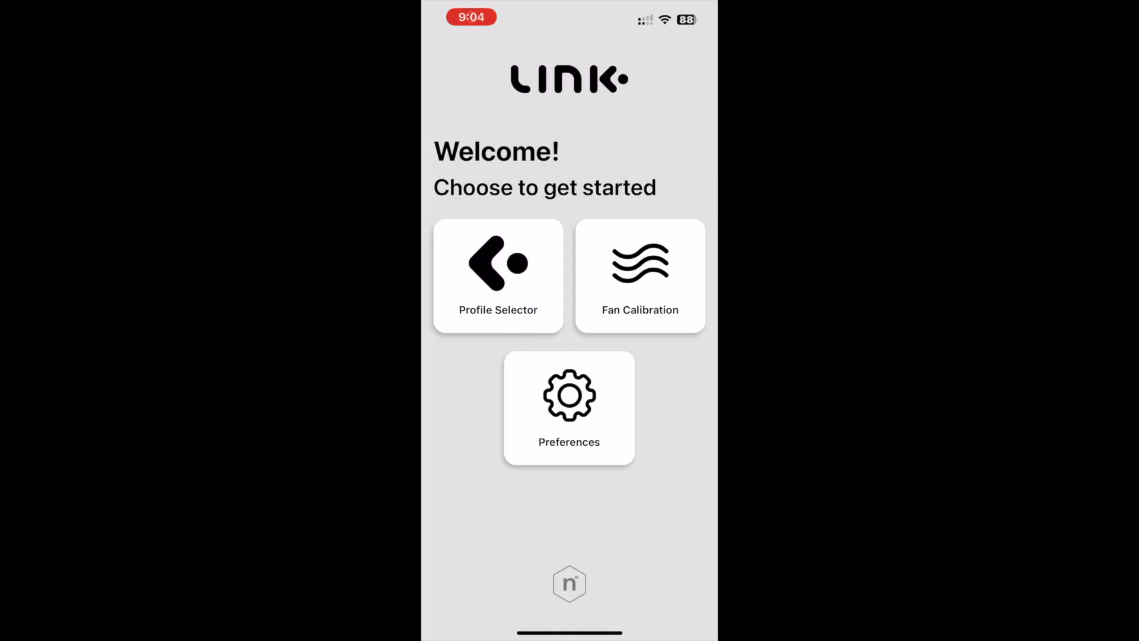
Read the start options explanation and close it
left_click(498, 274)
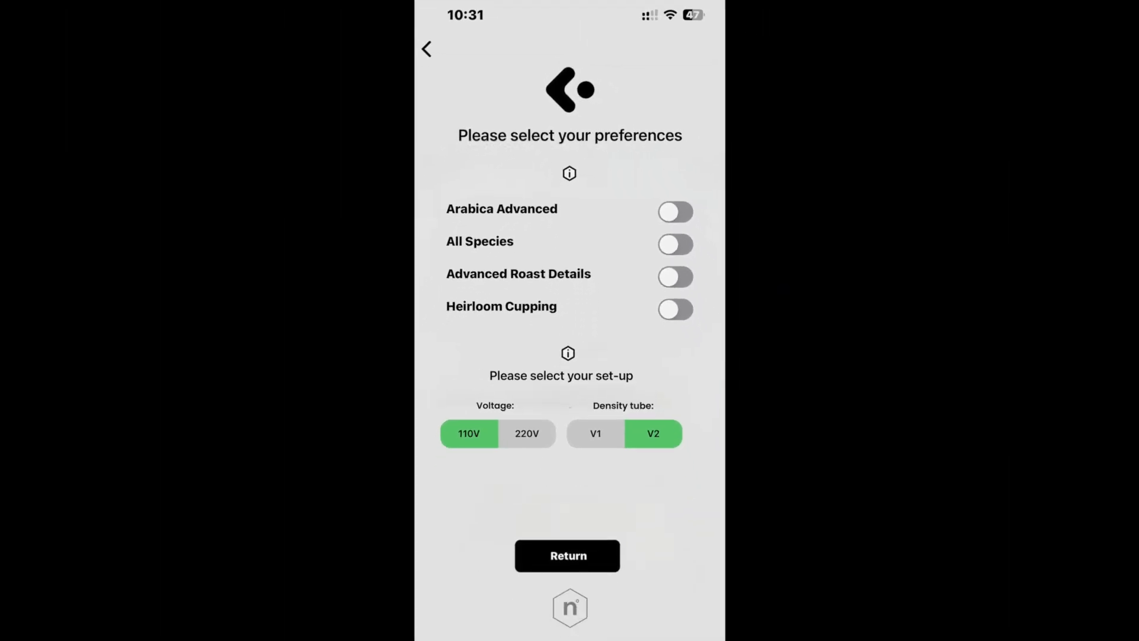
left_click(567, 556)
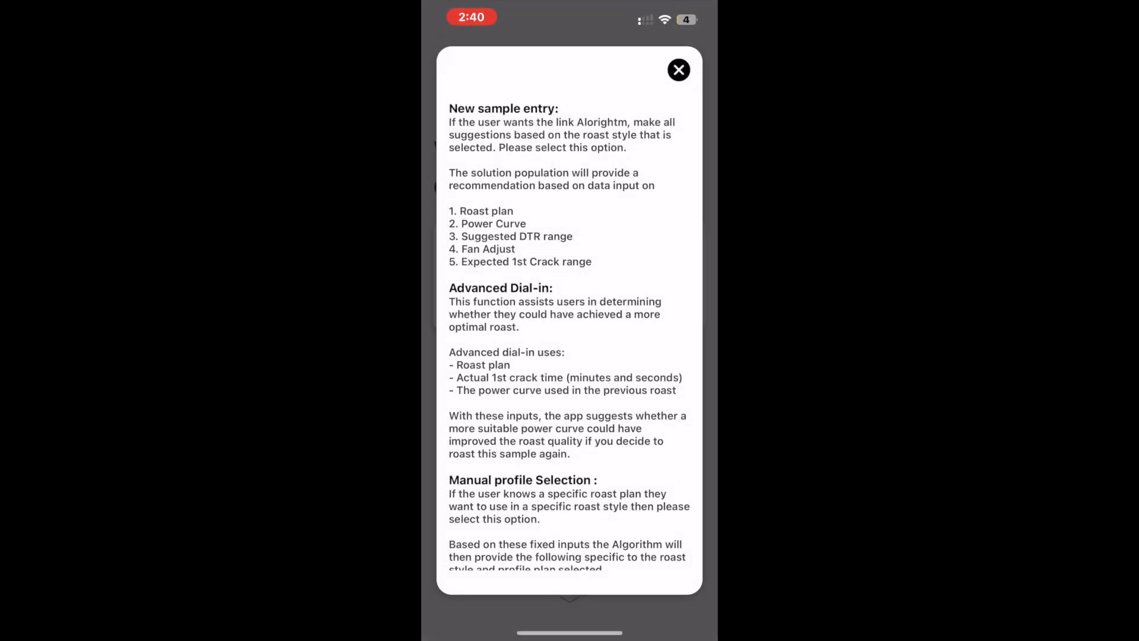
scroll("down", 3)
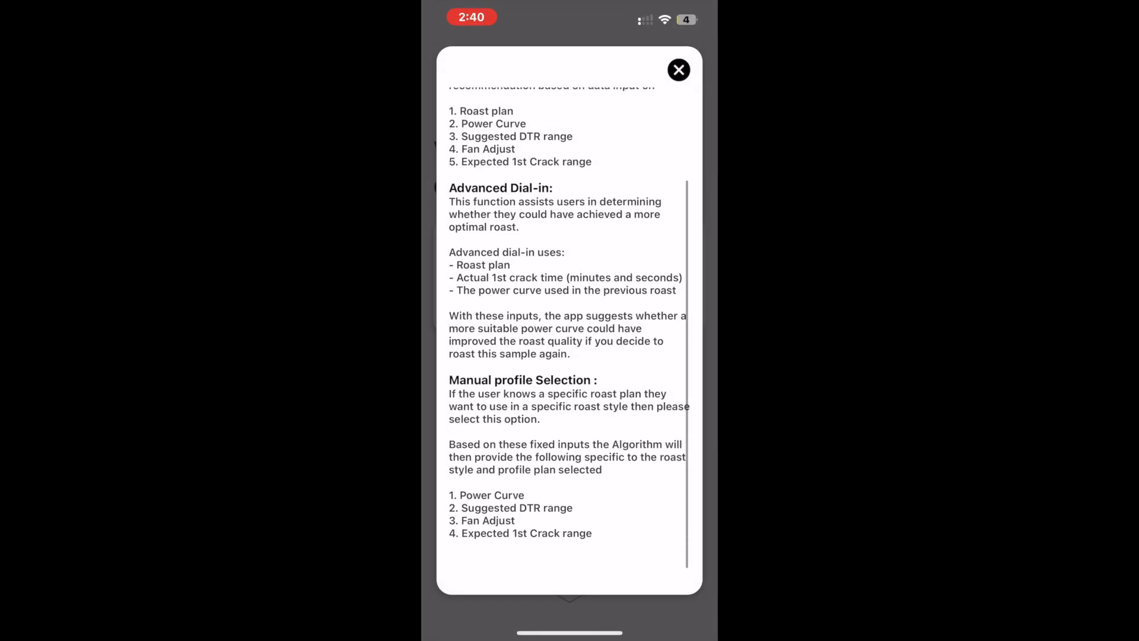
scroll("up", 3)
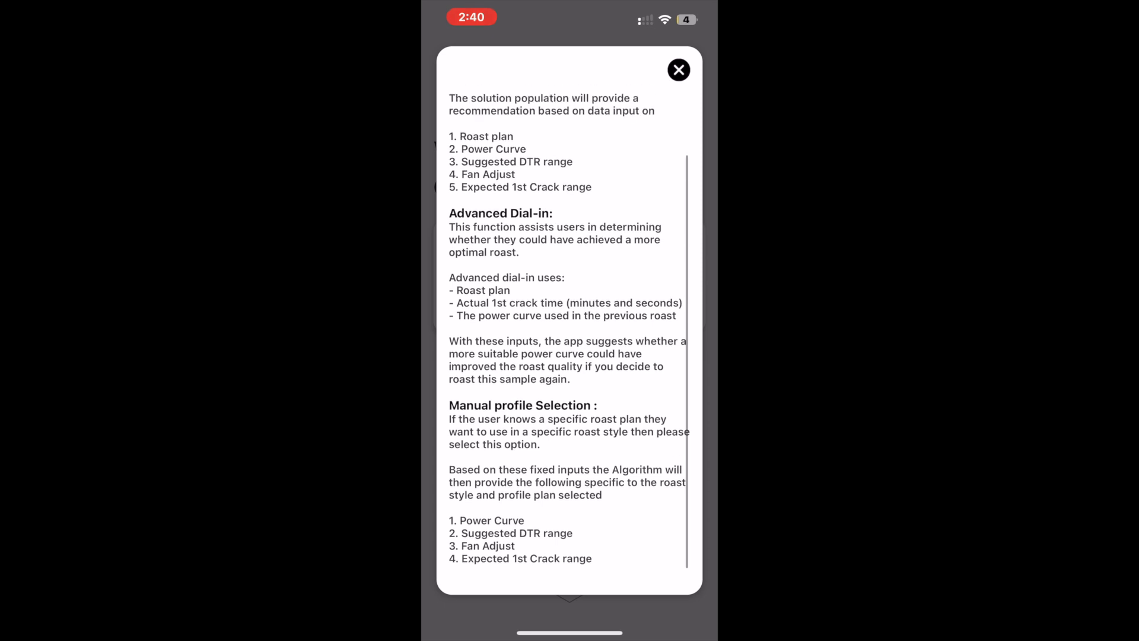
left_click(678, 70)
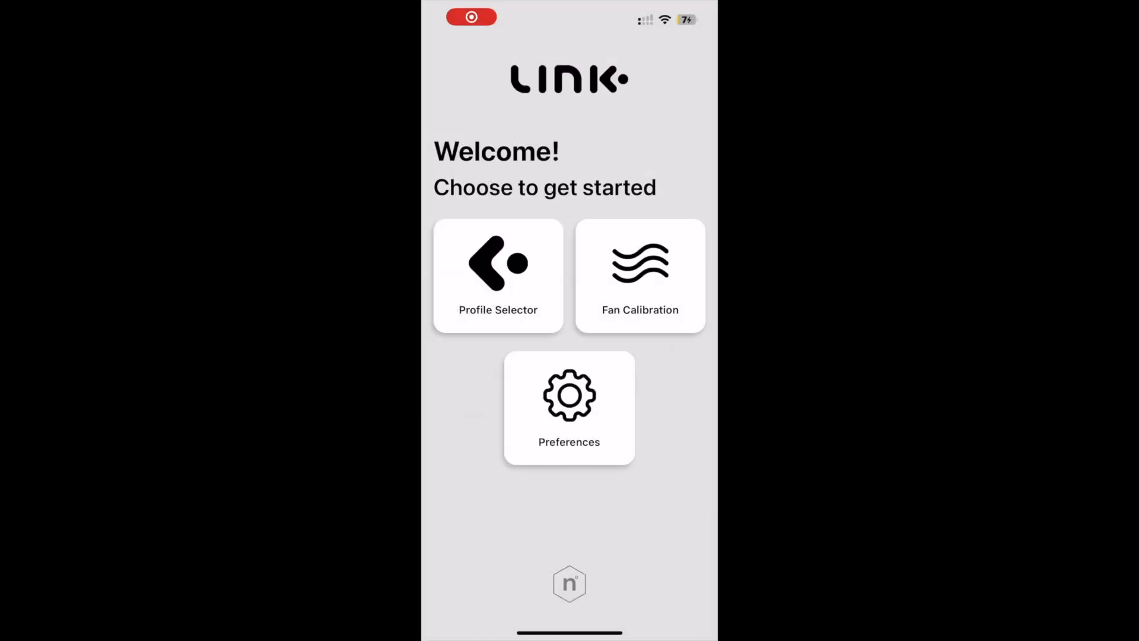
Read the preference switch and voltage/density tube help in Preferences, then return
left_click(569, 407)
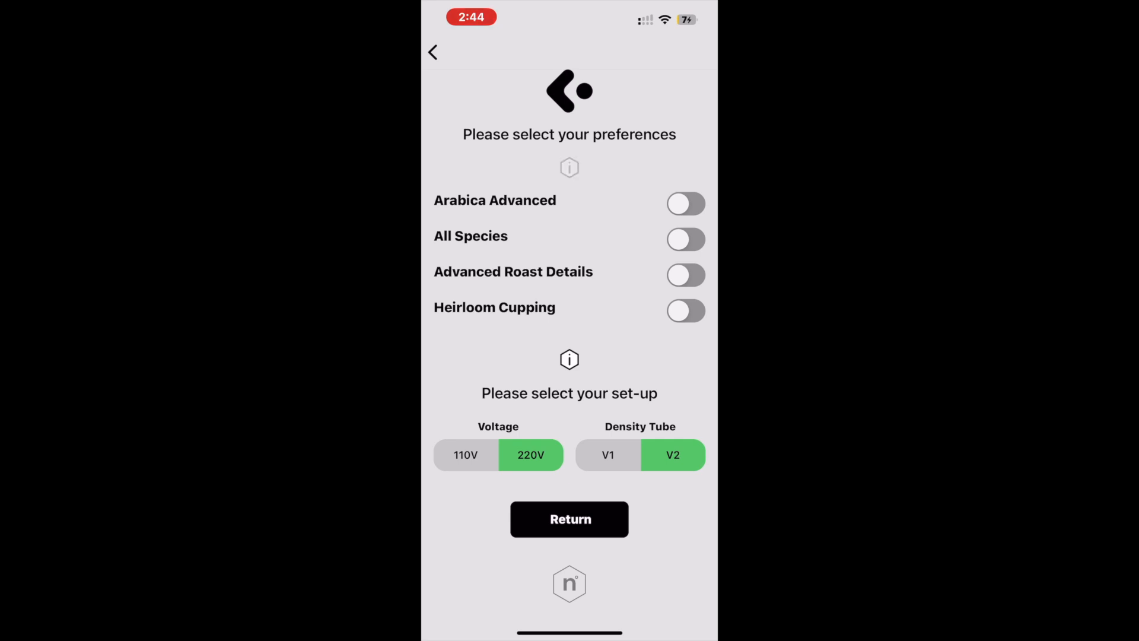
left_click(569, 167)
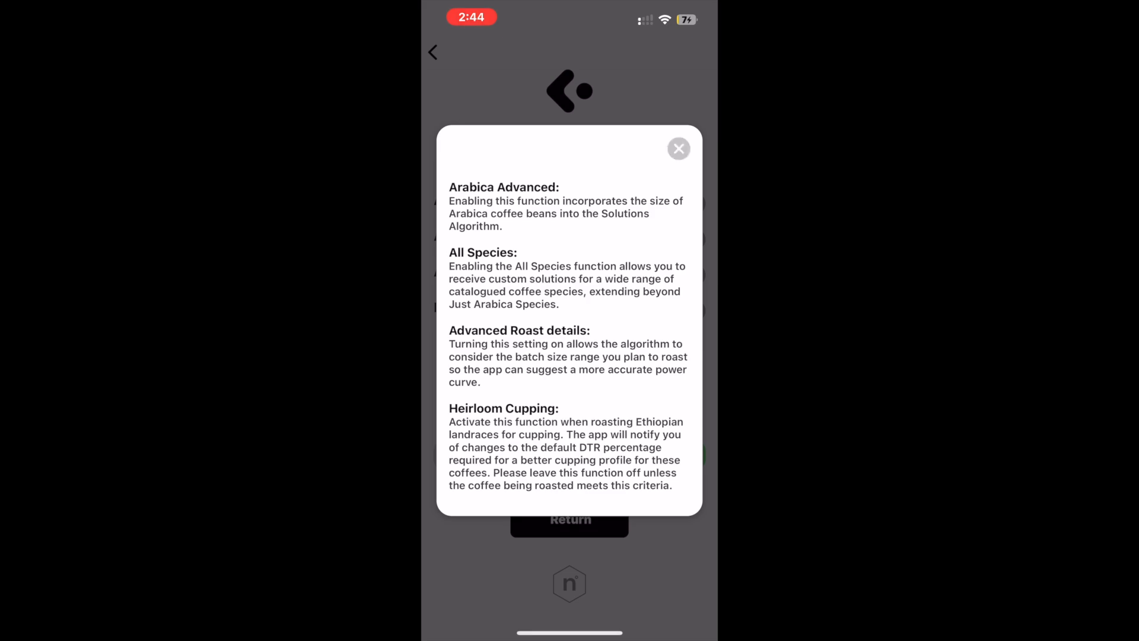
left_click(677, 148)
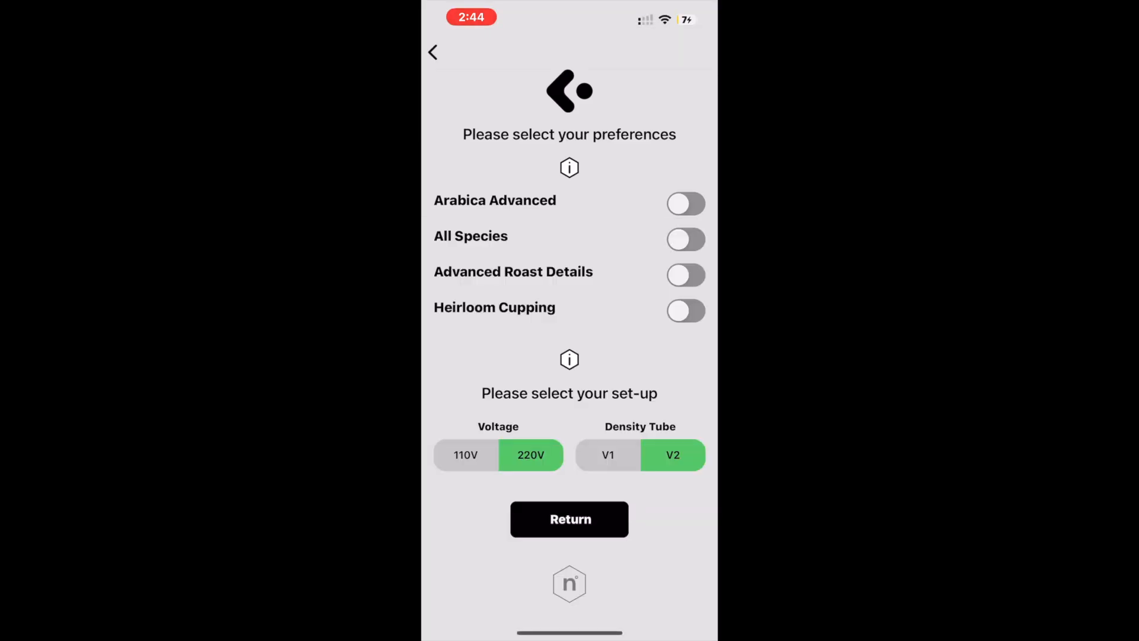
left_click(568, 359)
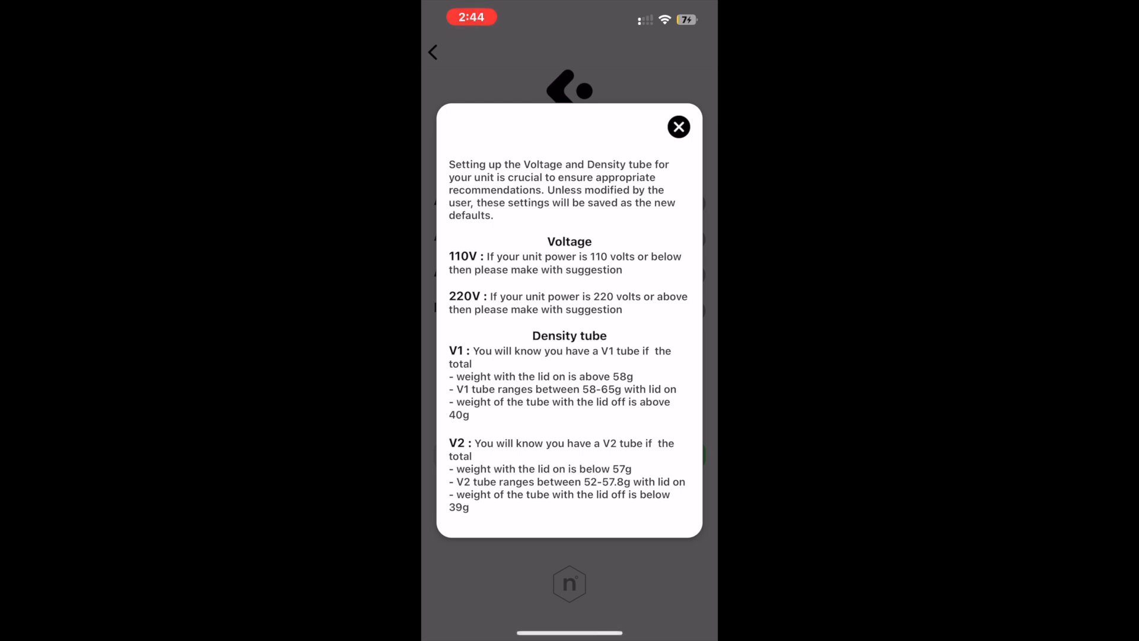
left_click(677, 127)
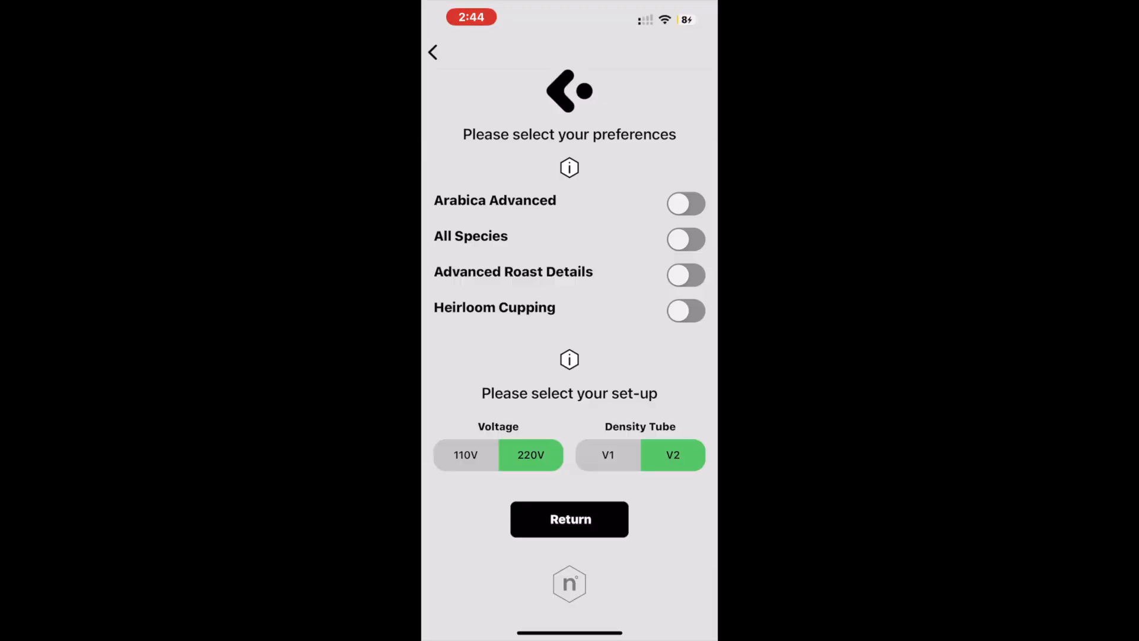
left_click(568, 518)
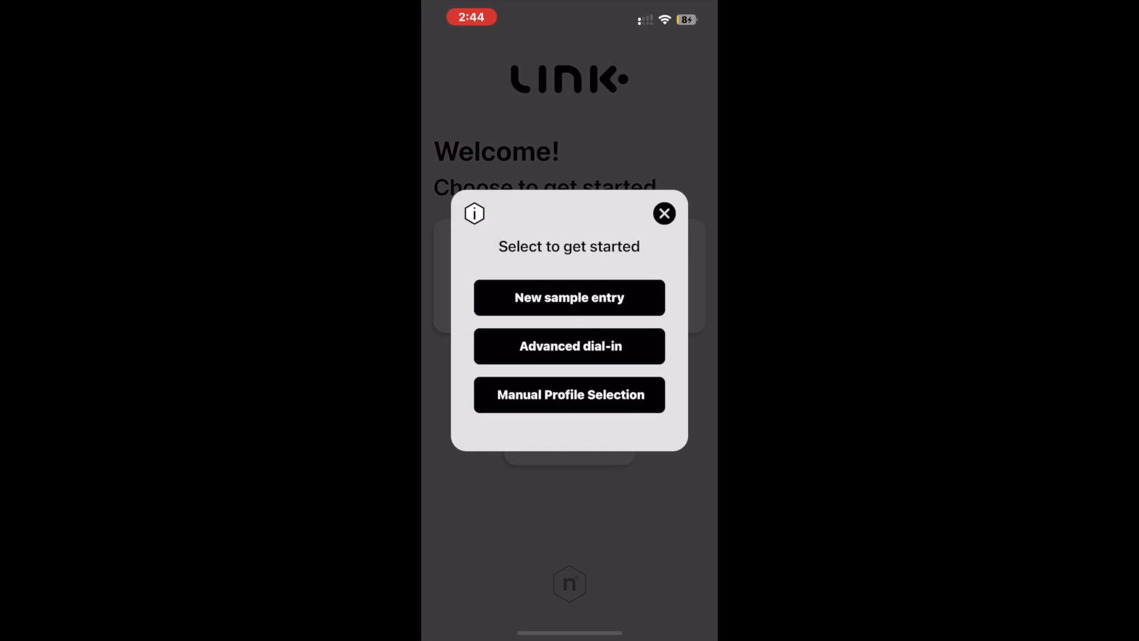
Read the explanation of the three start options
left_click(473, 213)
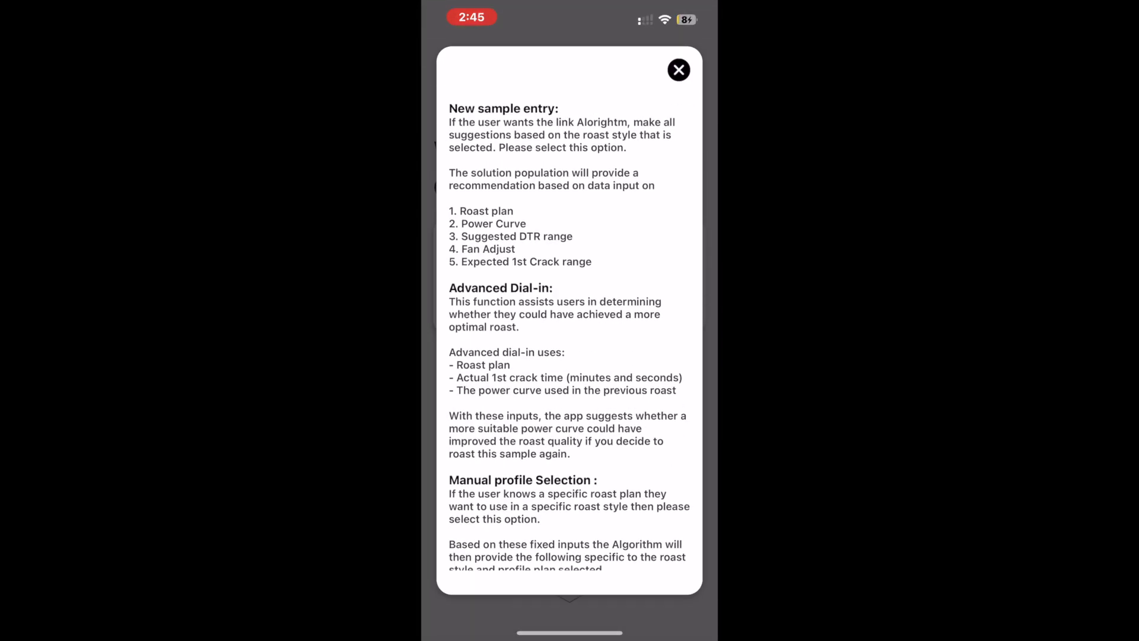
scroll("down", 3)
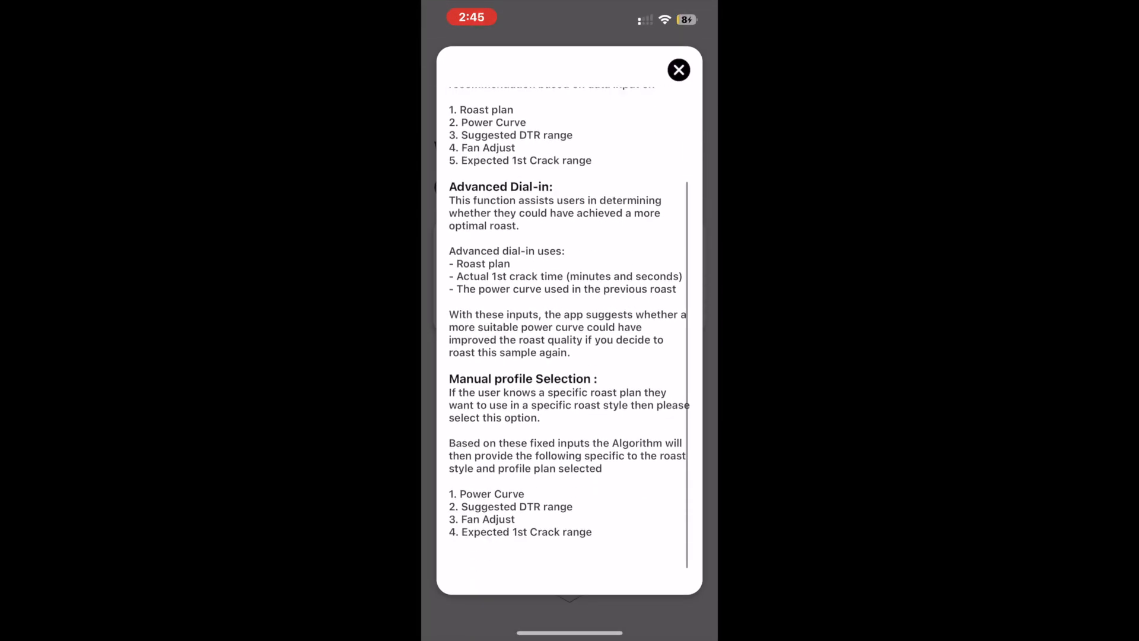
left_click(677, 69)
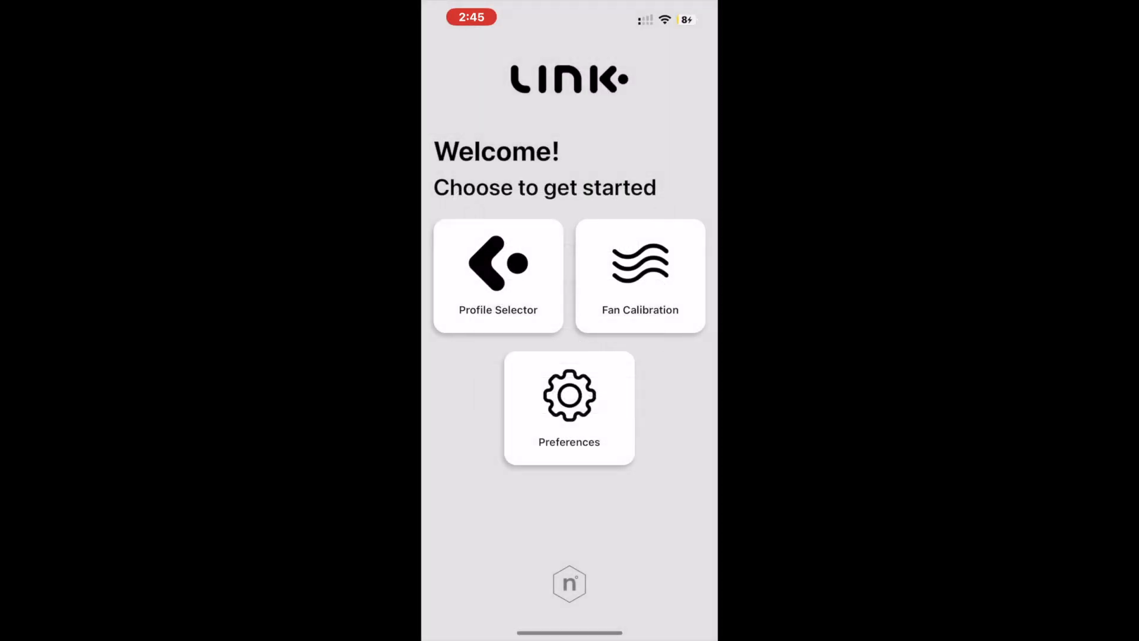
Get the Espresso E recommendation for a density 65 natural sample
left_click(498, 276)
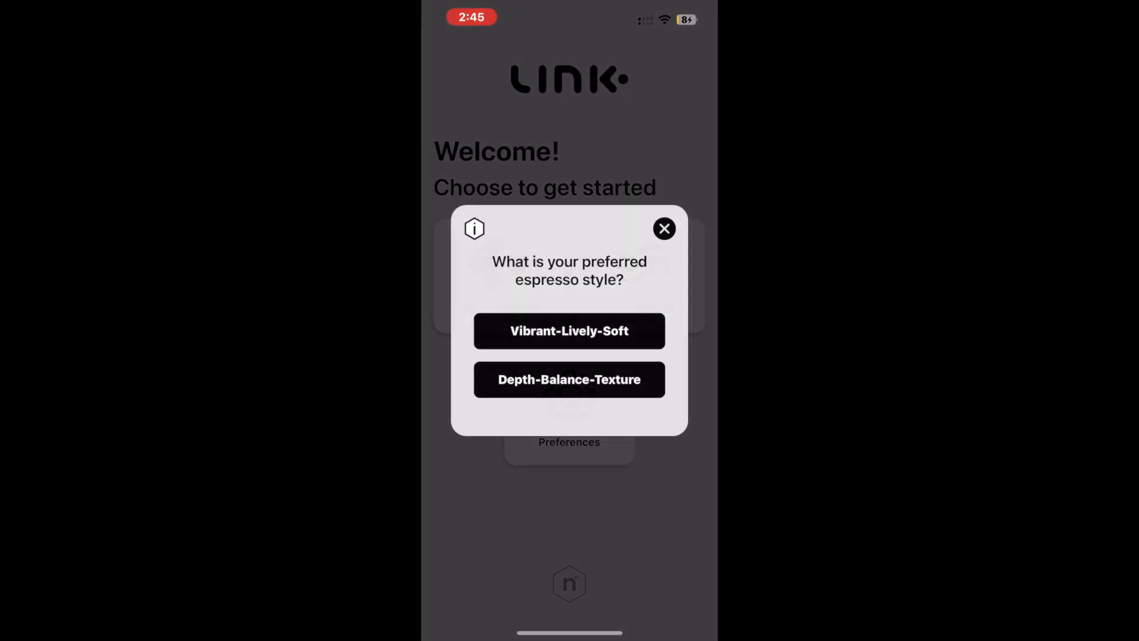
left_click(473, 227)
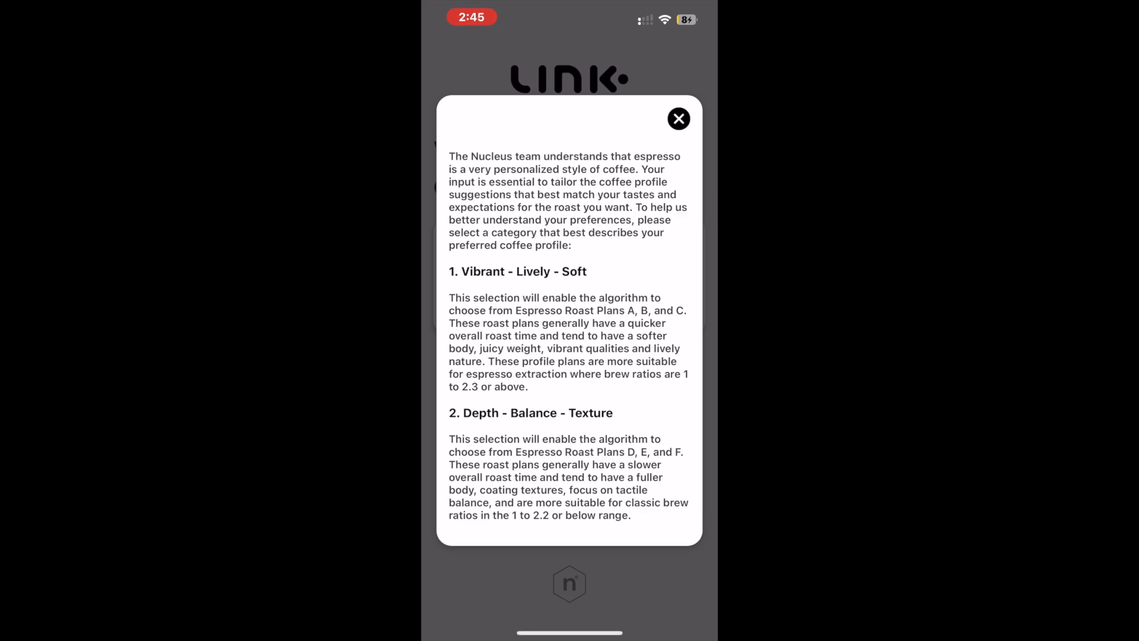
left_click(677, 119)
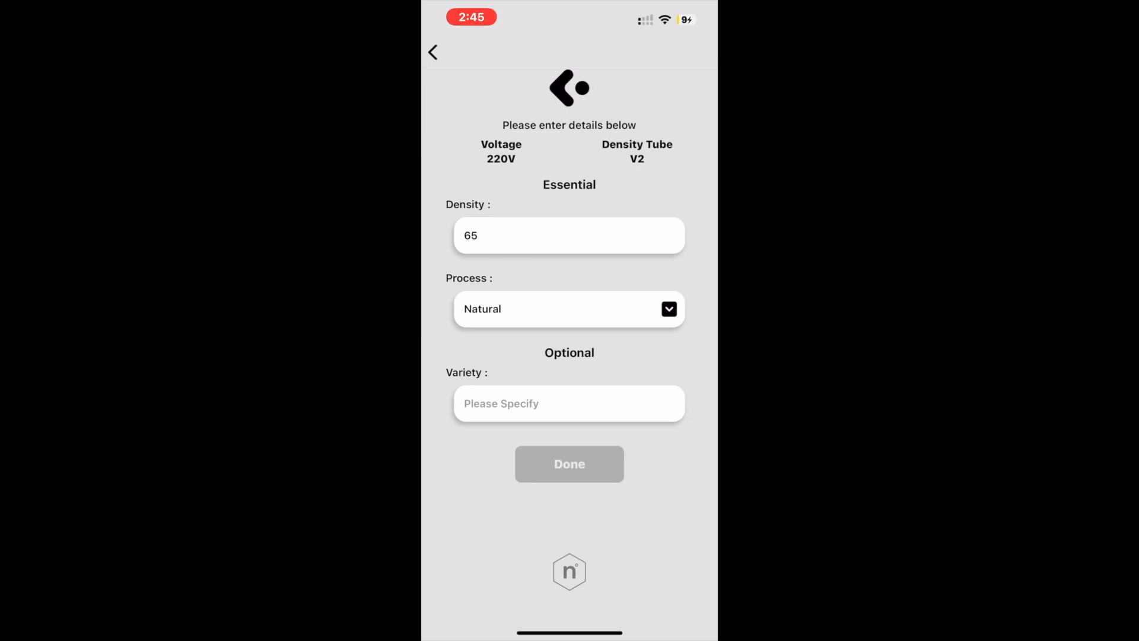
left_click(568, 463)
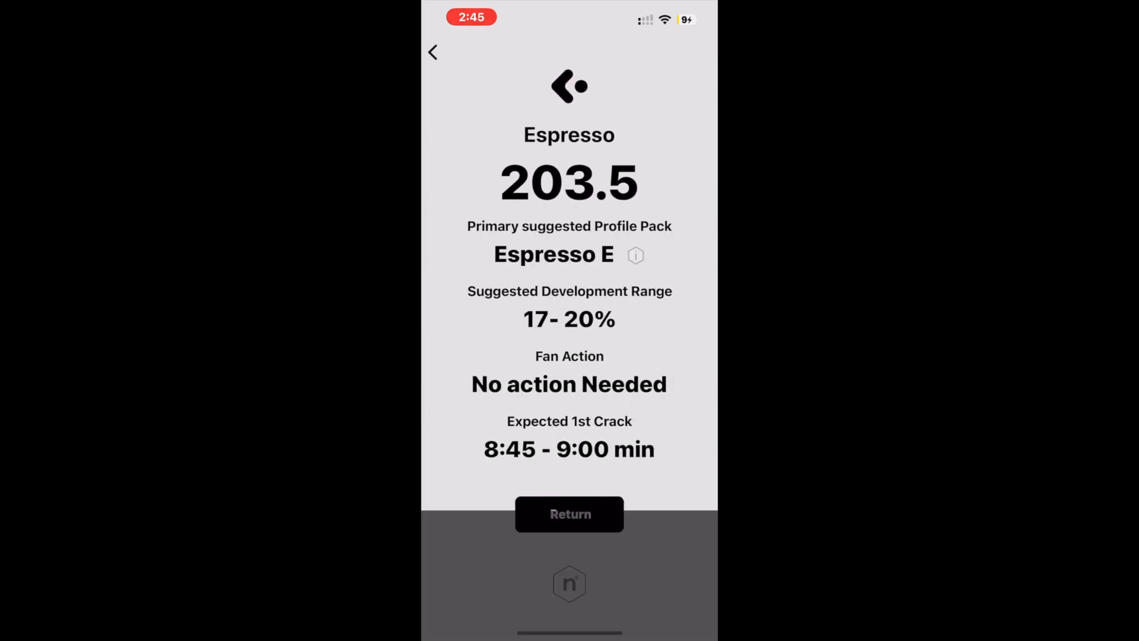
left_click(634, 255)
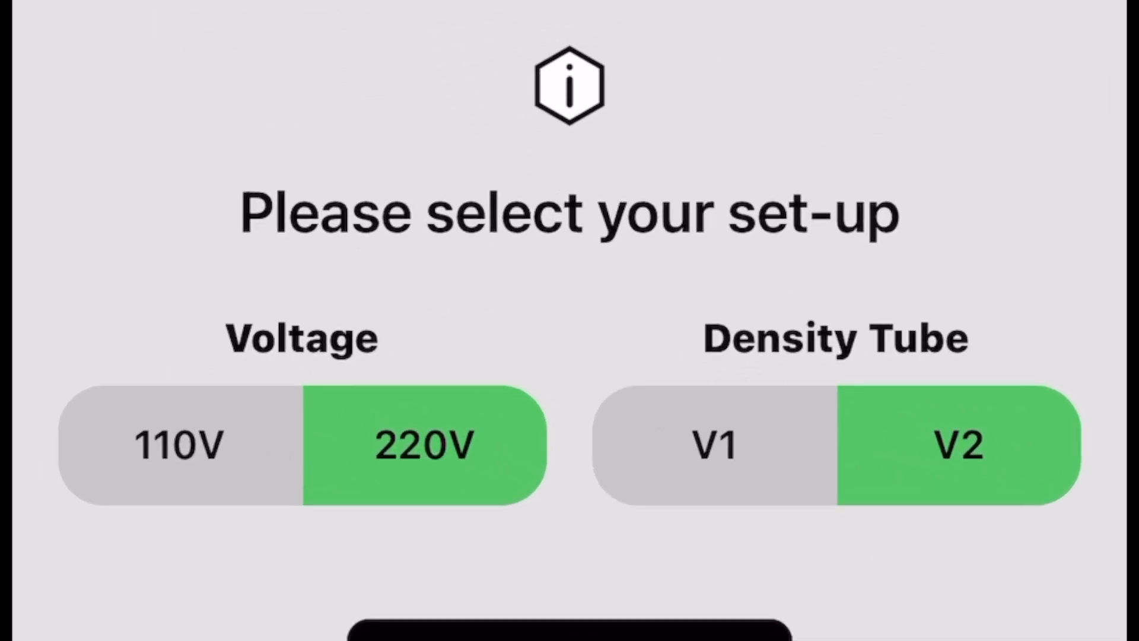
Toggle the voltage, then verify sample entry and preferences both keep 220V with the V2 tube
left_click(178, 443)
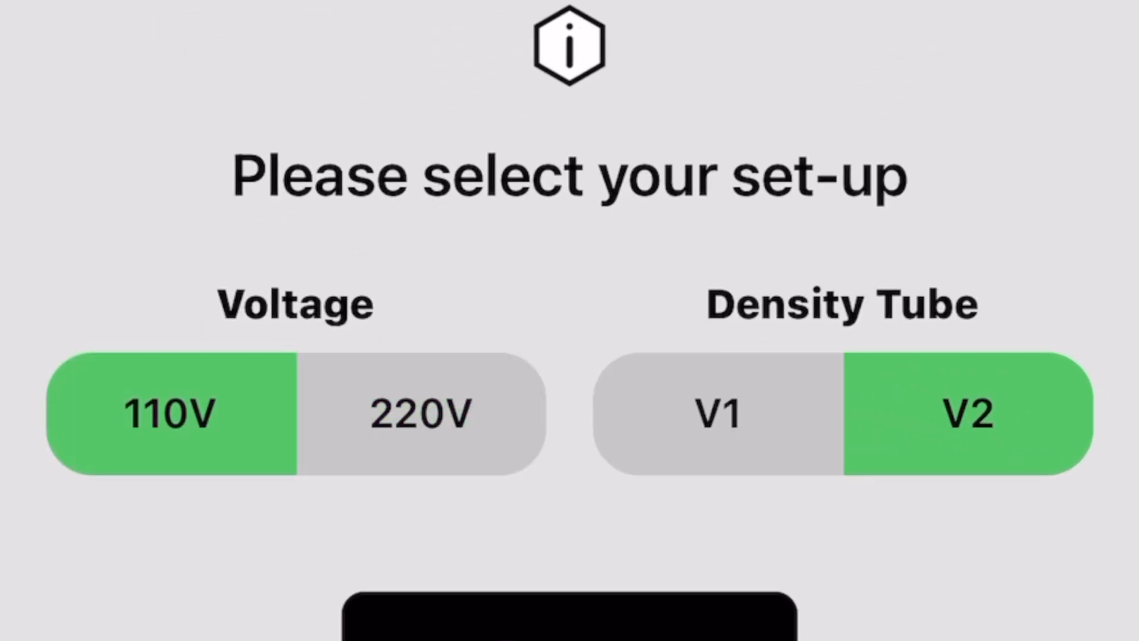
left_click(719, 414)
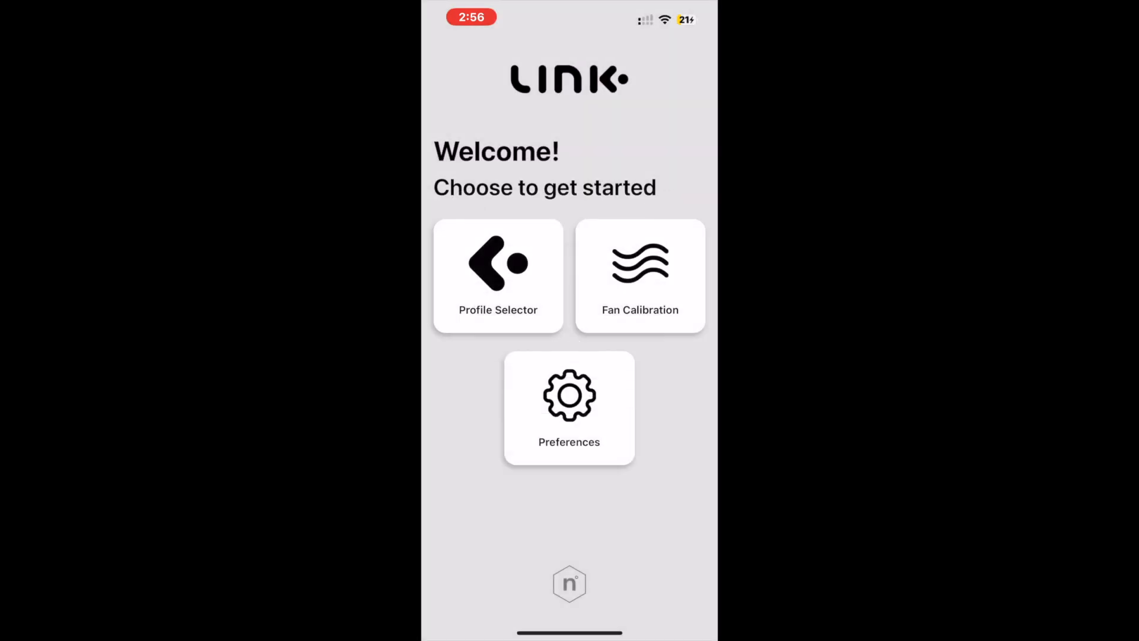
left_click(498, 276)
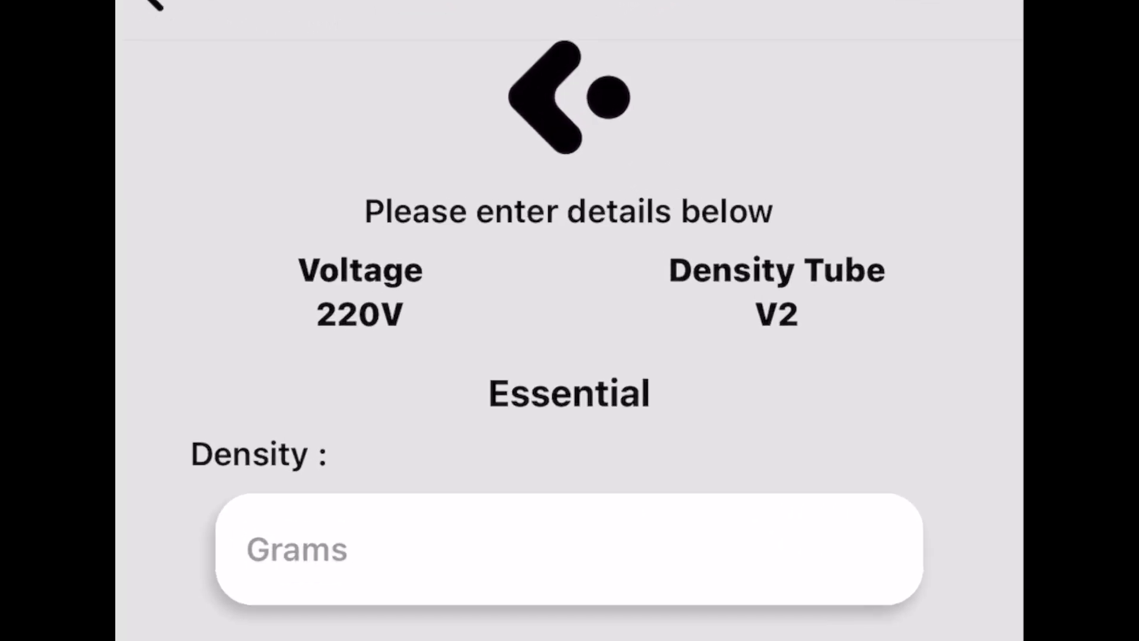
scroll("down", 3)
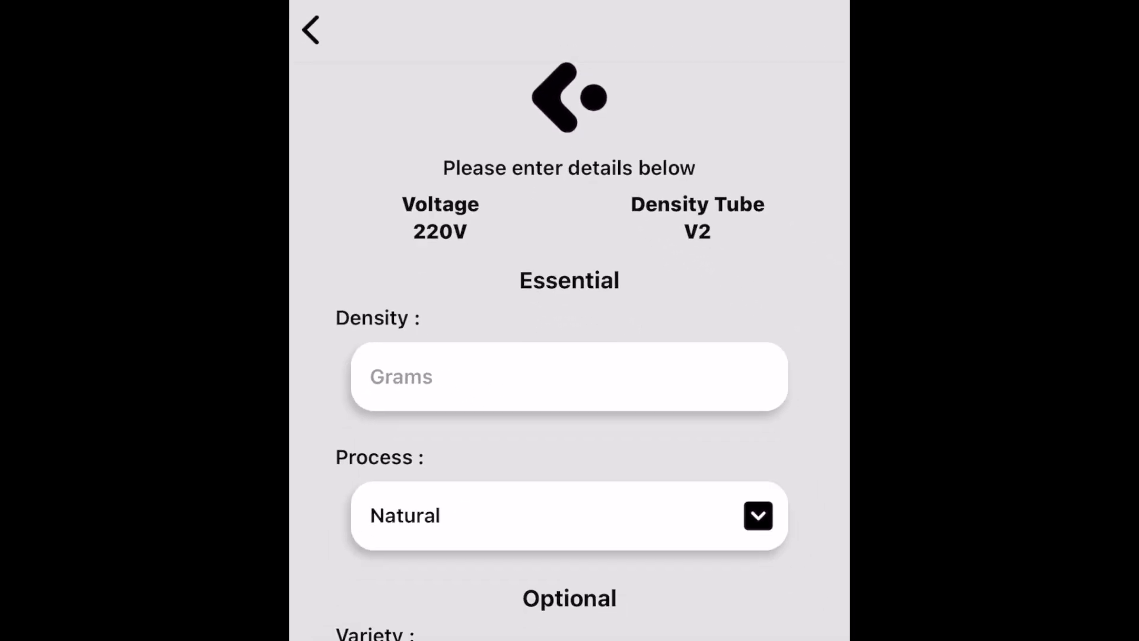
left_click(309, 29)
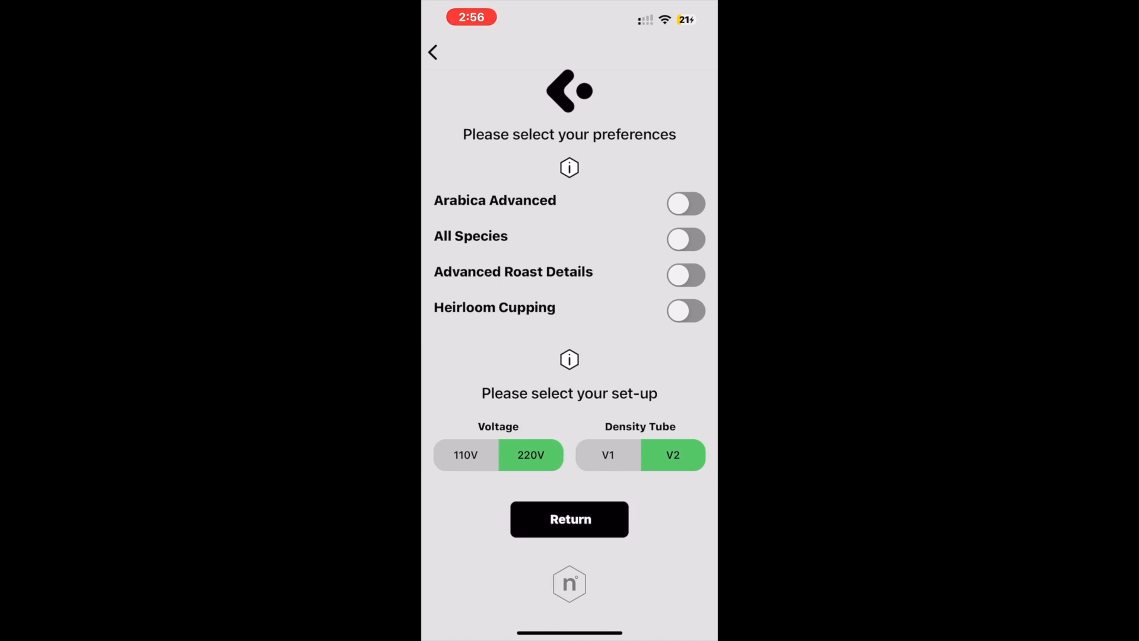
left_click(570, 518)
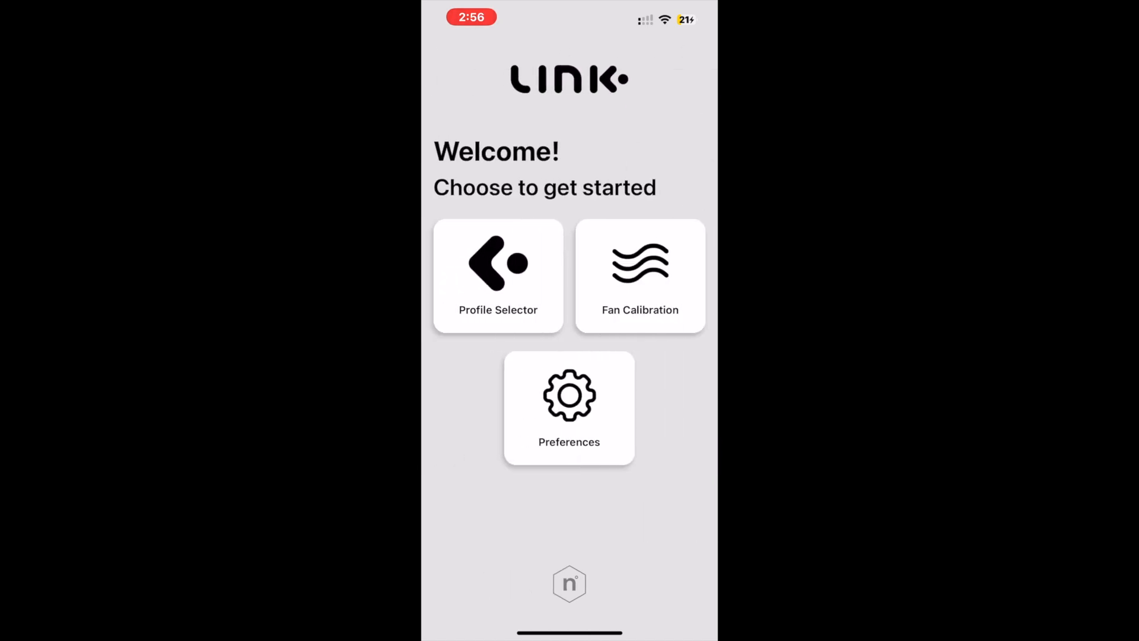
Browse the Espresso A–F profile packs, ending on Espresso F, and close the list
left_click(497, 276)
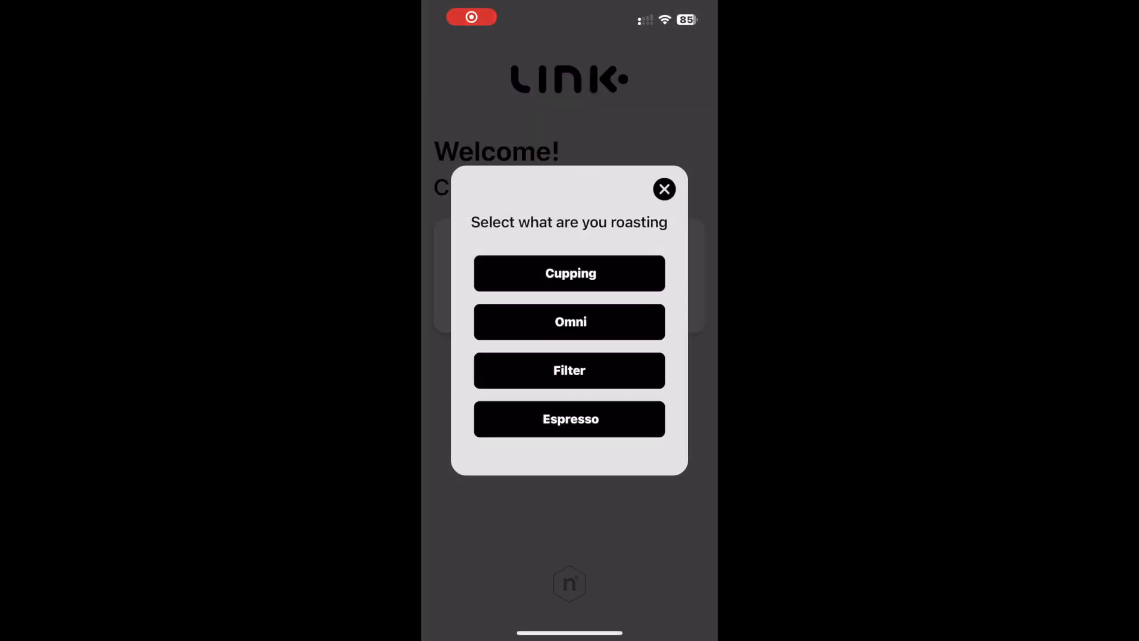
left_click(569, 419)
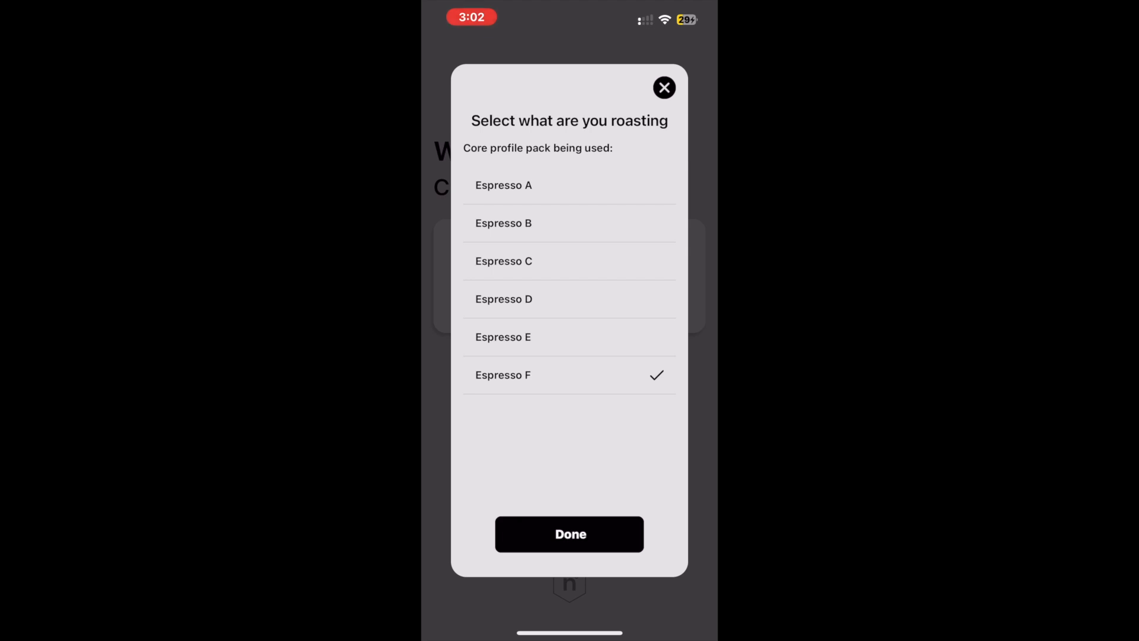
left_click(569, 534)
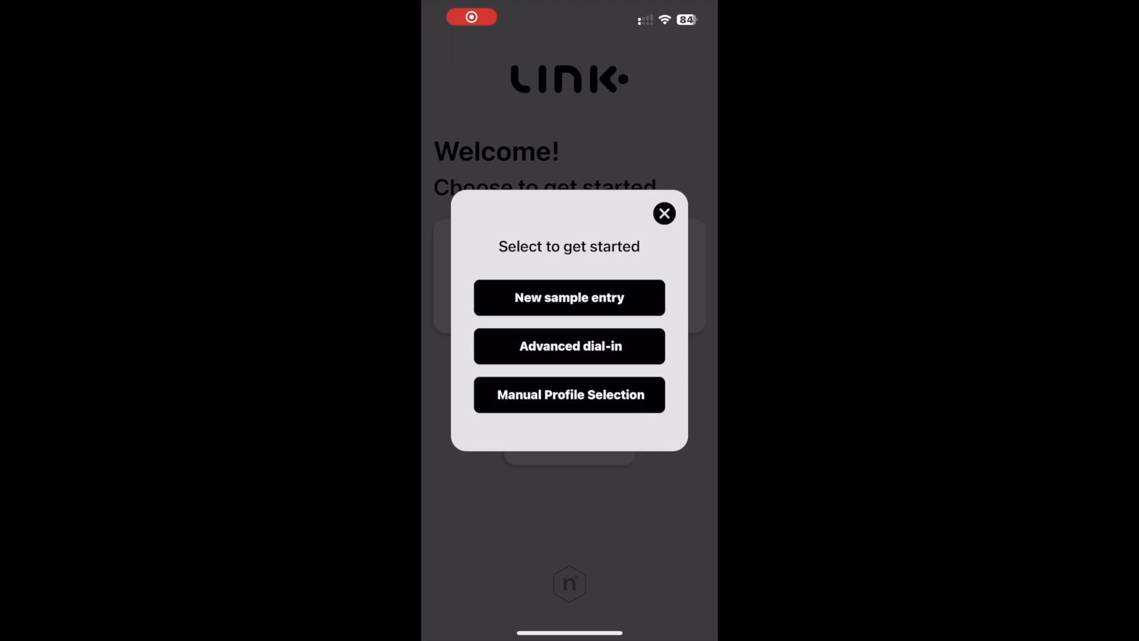
Choose the Cupping D 12% pack to show density 208, 11.5–12.0% development, fan +0.005
left_click(569, 297)
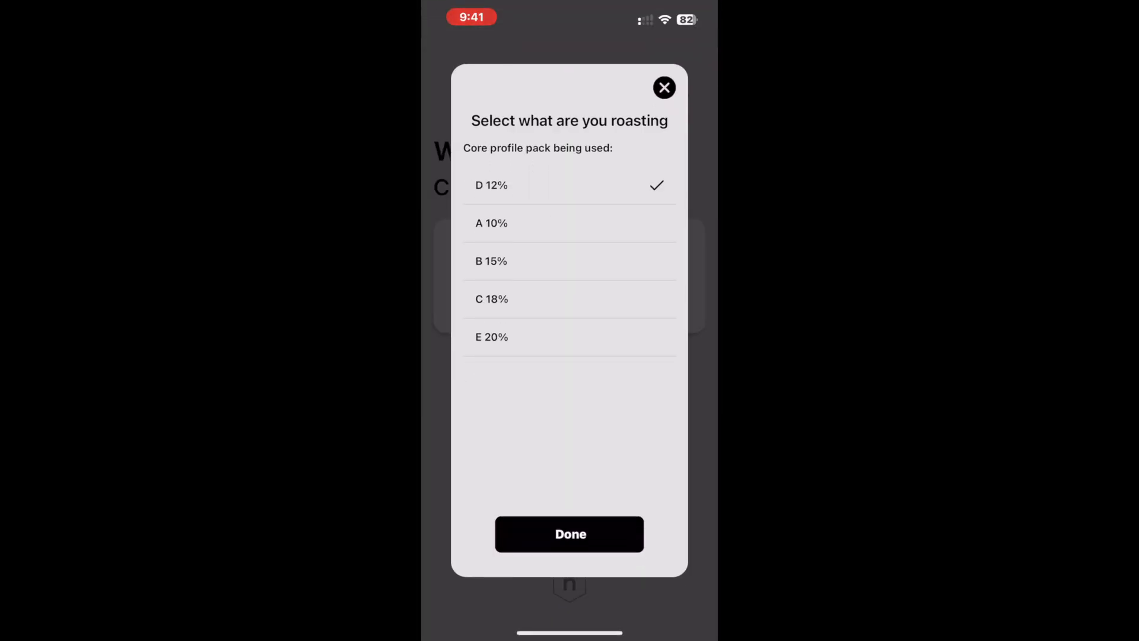
left_click(569, 534)
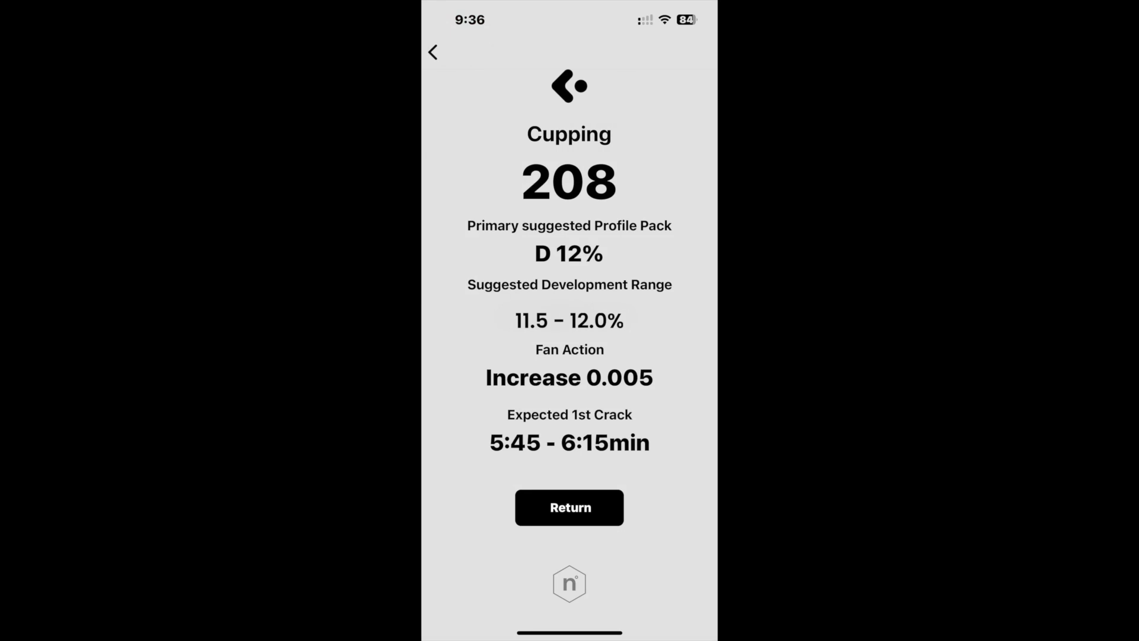